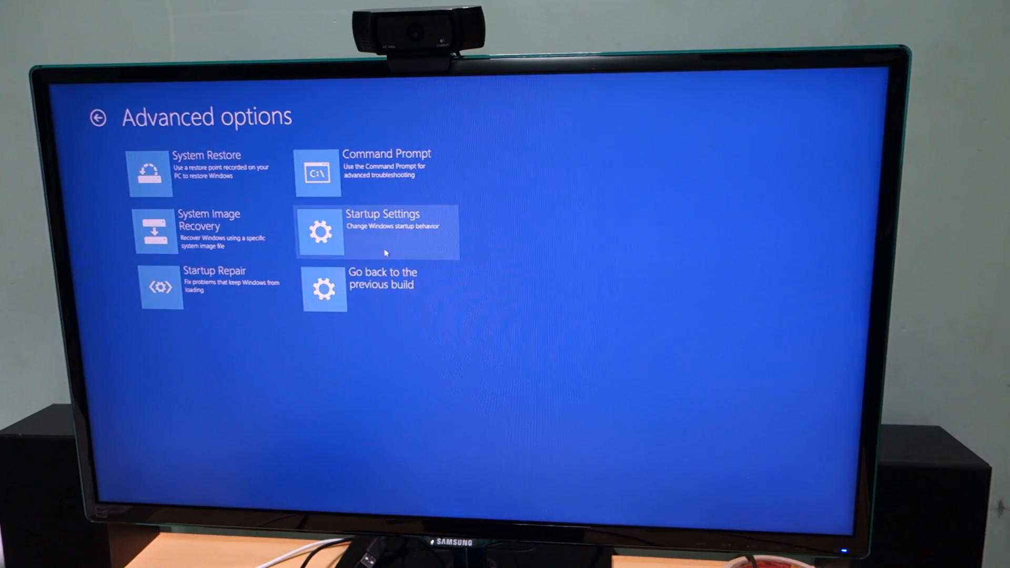
Open Startup Settings from the Advanced options screen
click(376, 231)
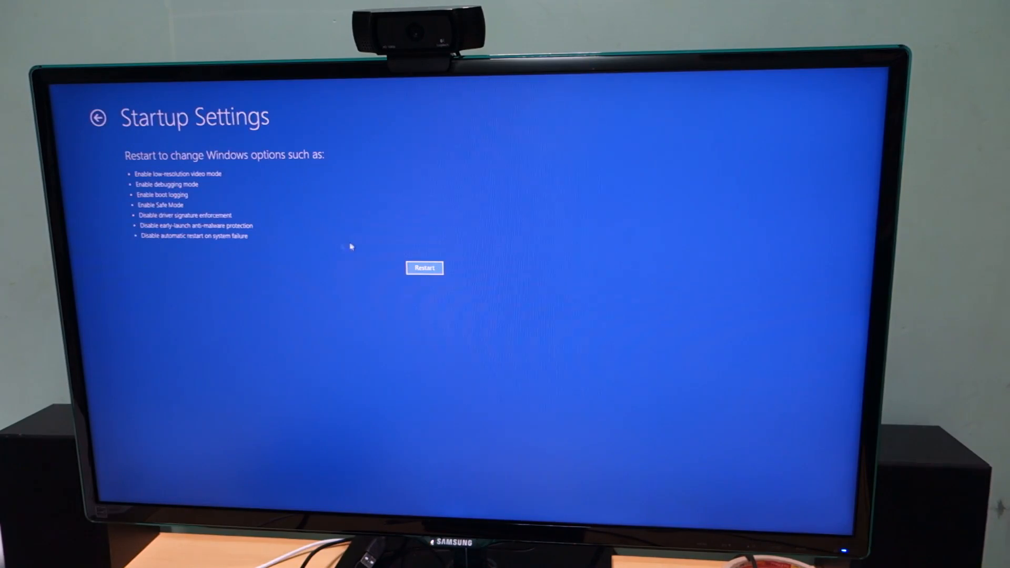